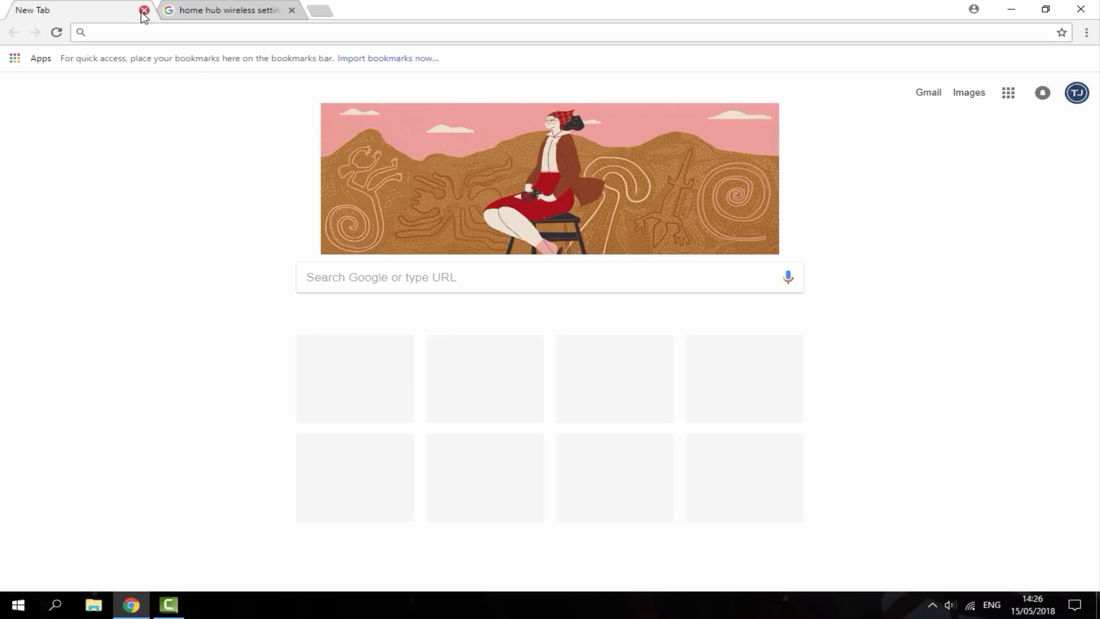
# Step: Close the empty new tab and follow the result giving the hub address 192.168.1.254
pyautogui.click(144, 11)
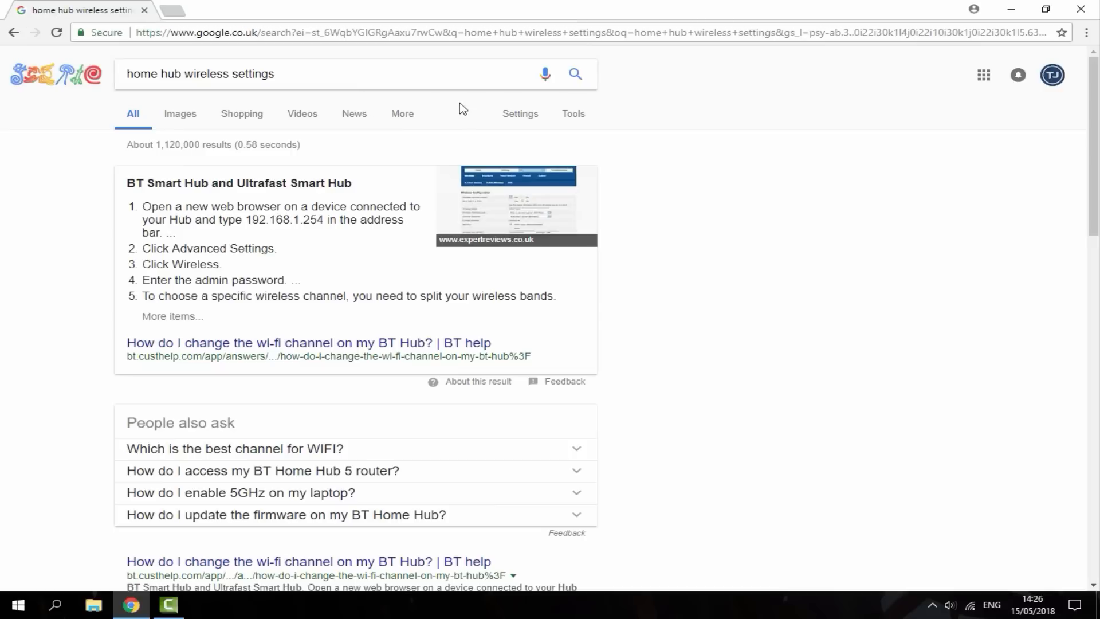
pyautogui.moveTo(458, 105)
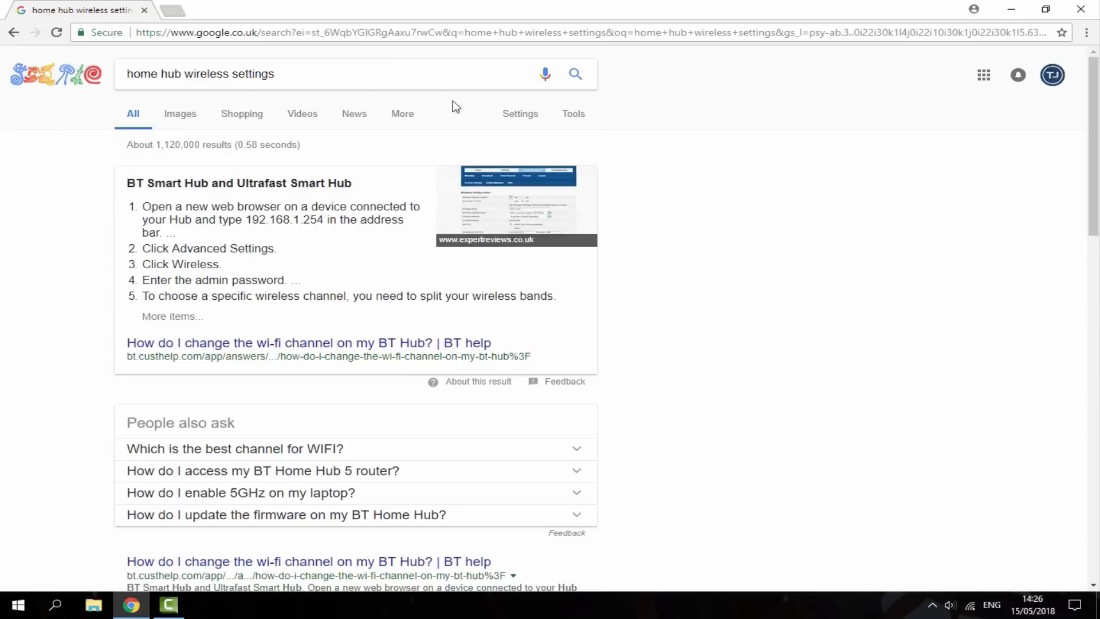
pyautogui.moveTo(273, 231)
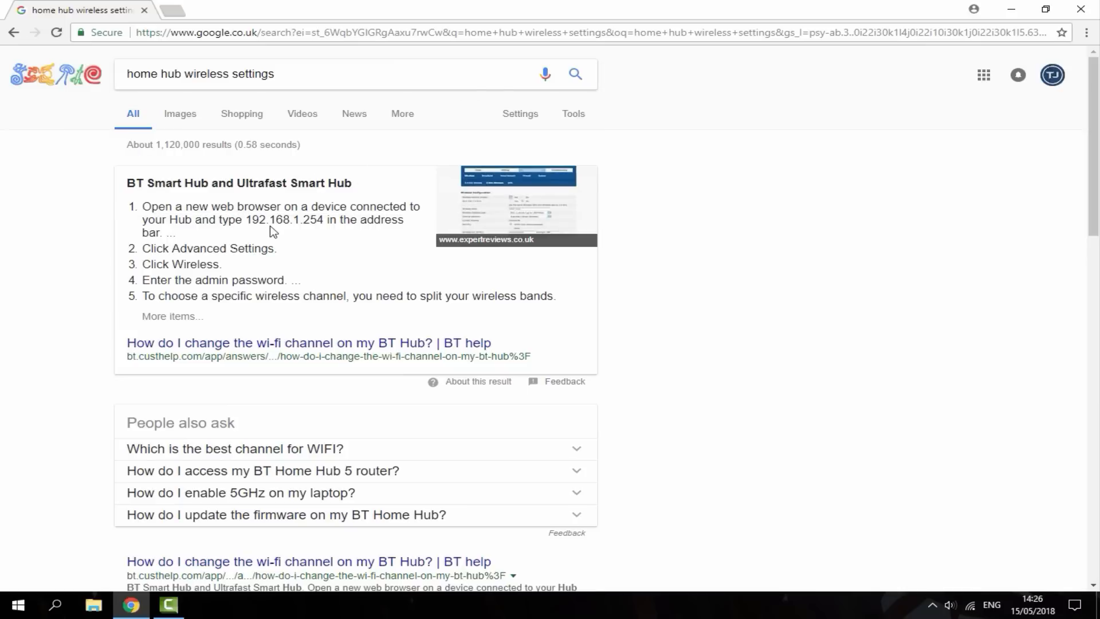
pyautogui.moveTo(106, 80)
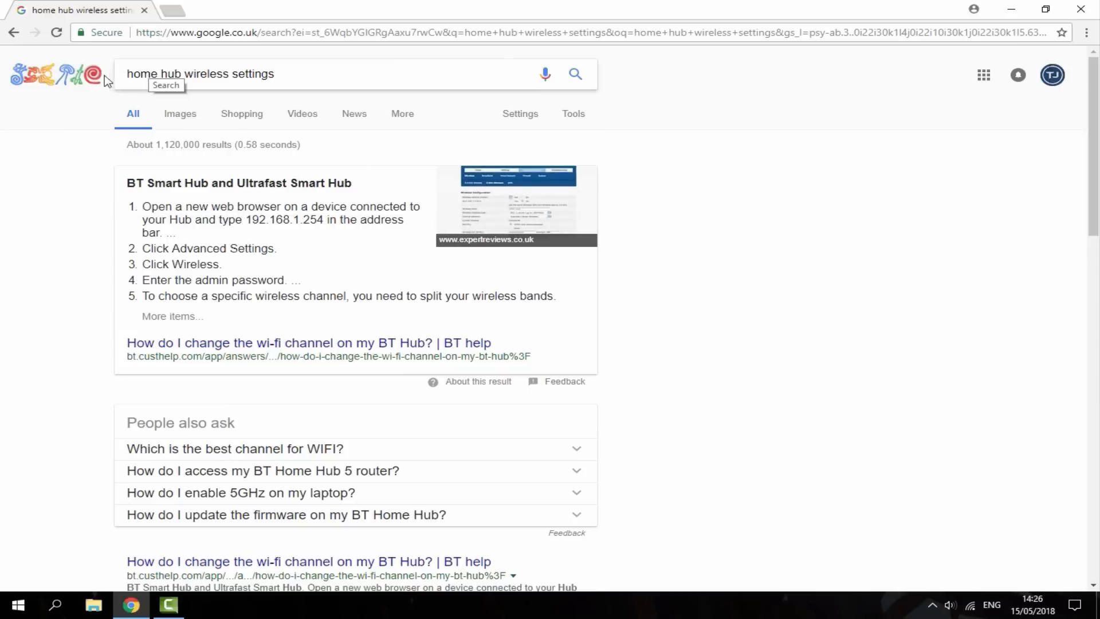
pyautogui.click(316, 74)
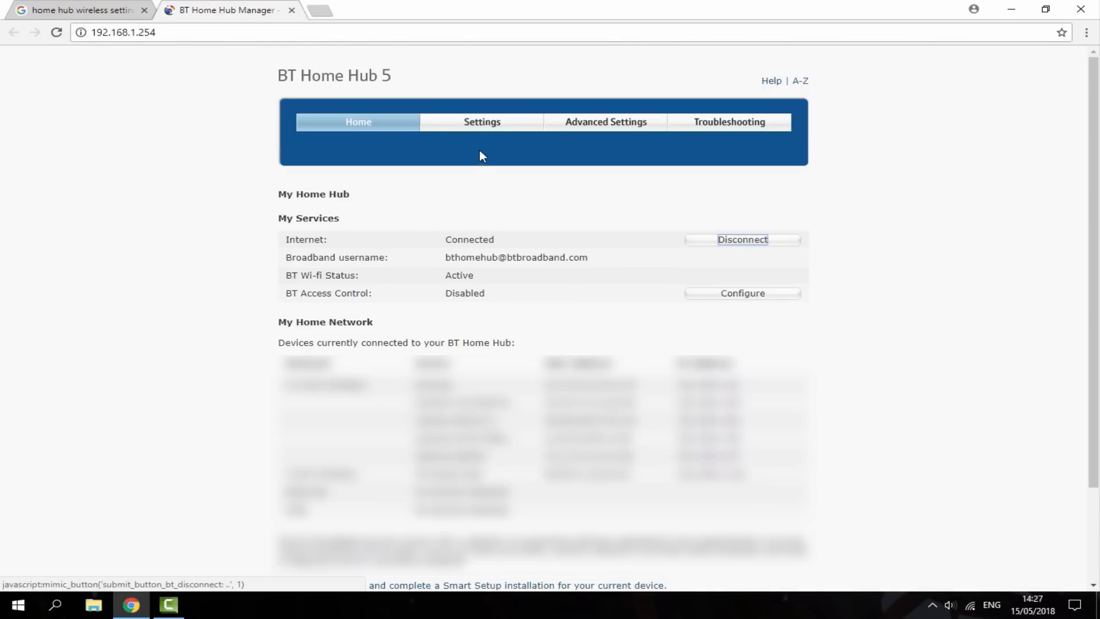
pyautogui.moveTo(488, 182)
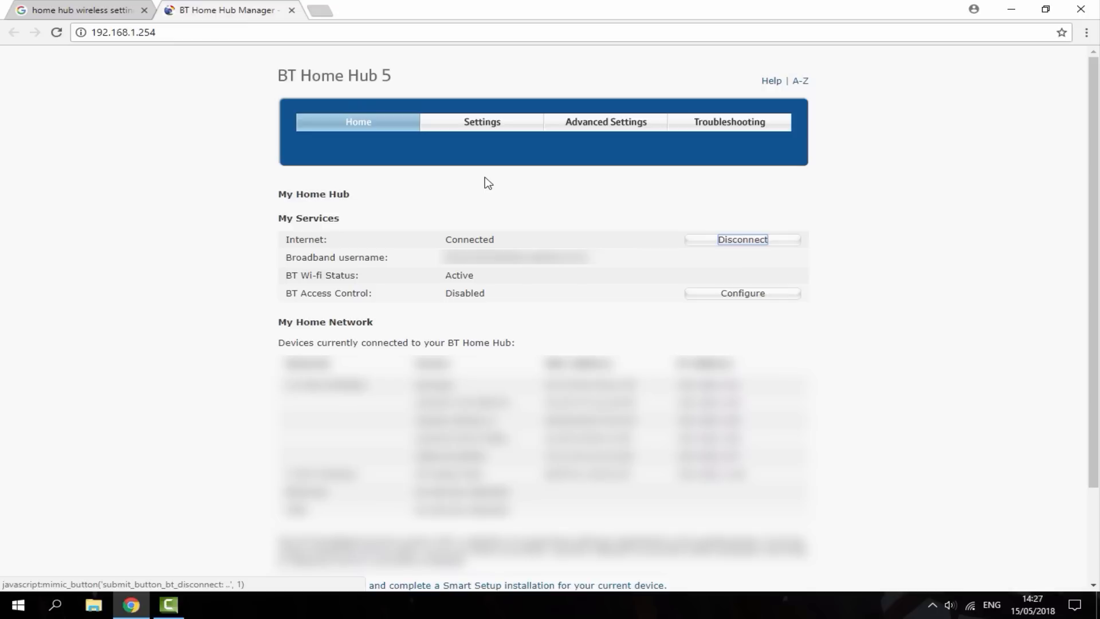
pyautogui.moveTo(488, 150)
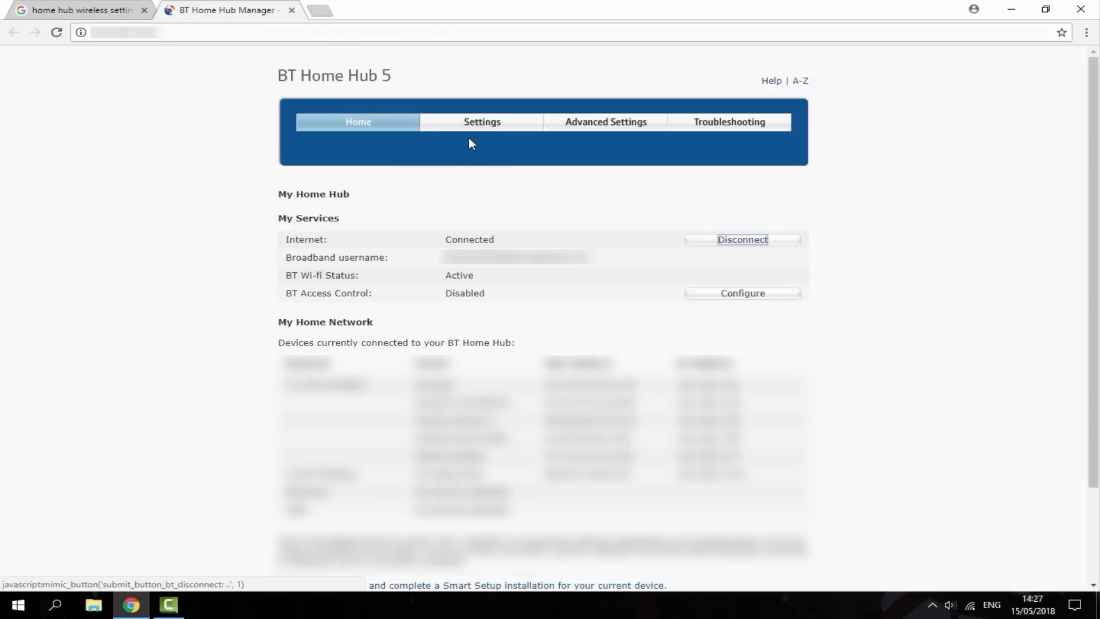
# Step: Log in with the admin password and continue into Advanced Settings (Wireless, Broadband, Firewall, System)
pyautogui.click(482, 122)
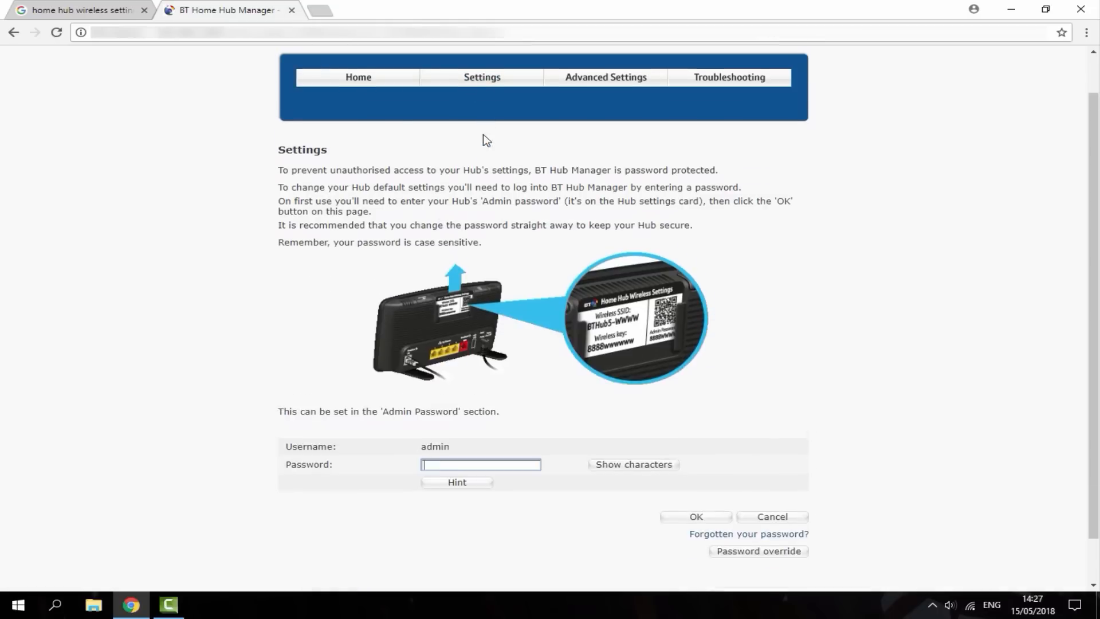
pyautogui.scroll(-3)
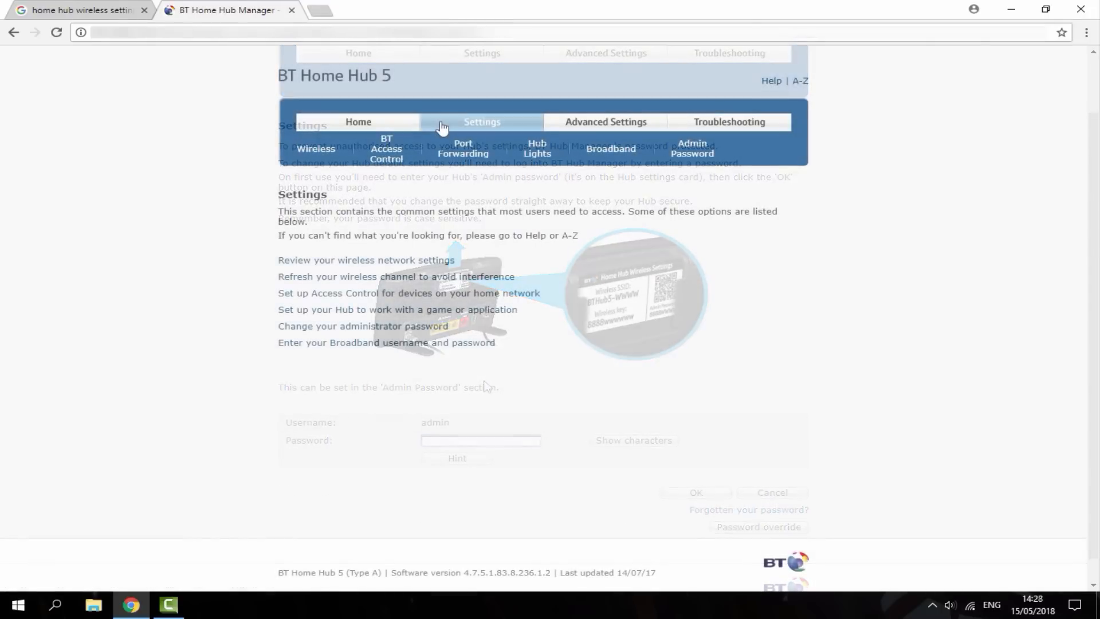
pyautogui.click(482, 122)
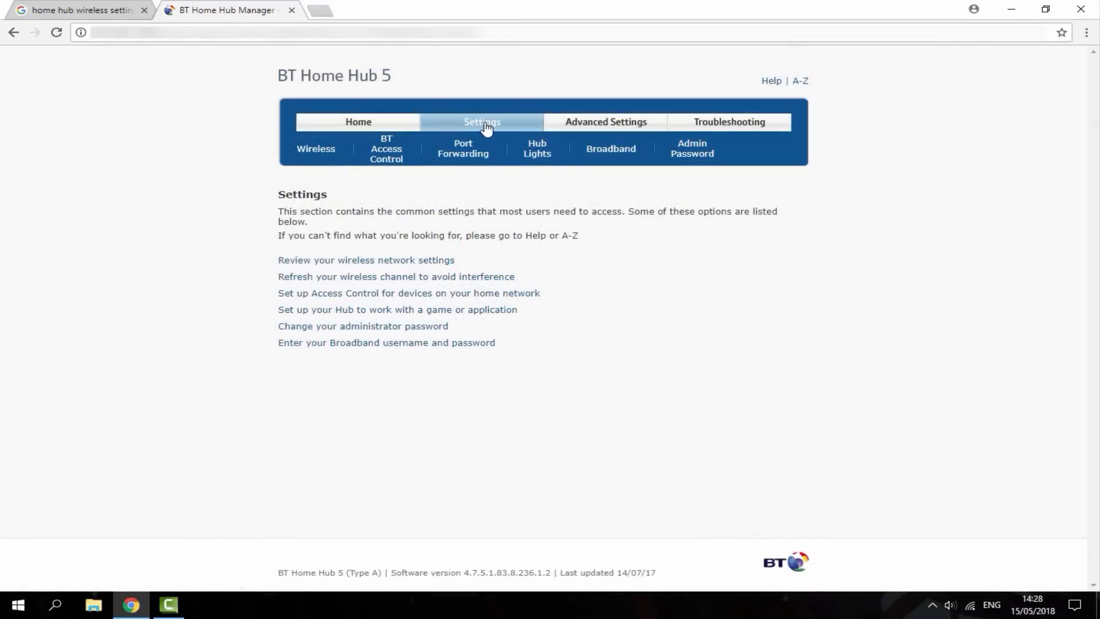
pyautogui.click(605, 121)
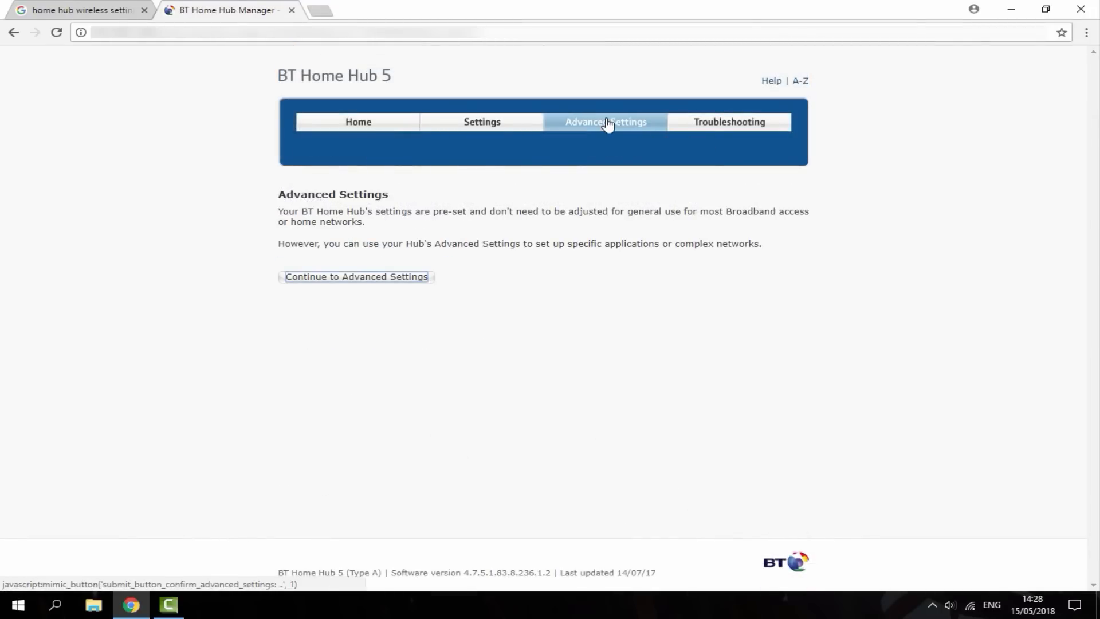
pyautogui.click(355, 276)
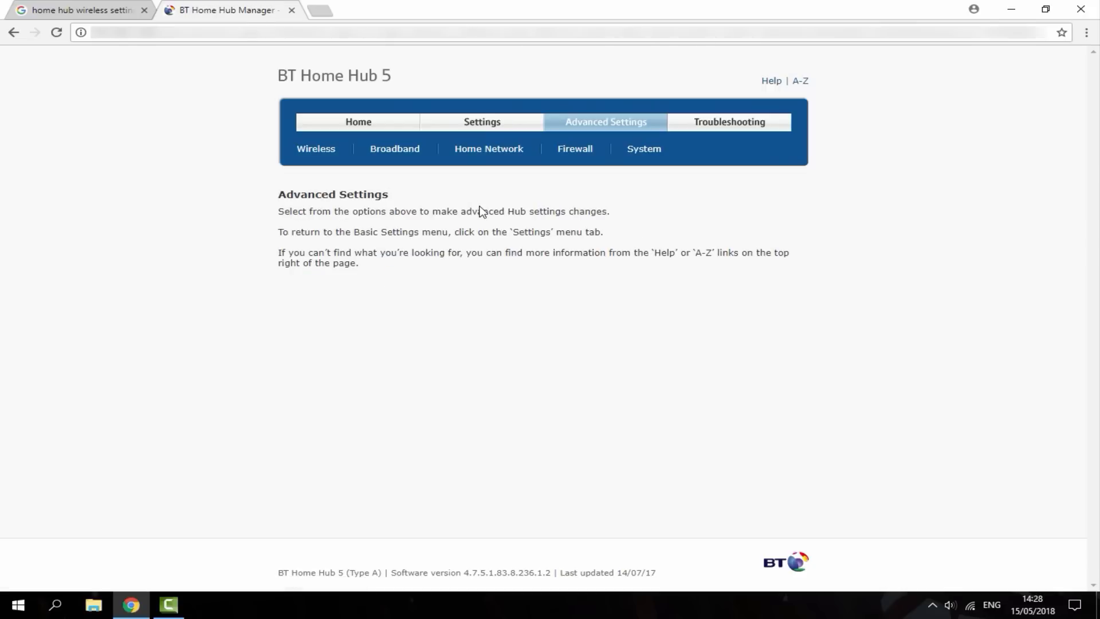
# Step: On the 2.4 GHz wireless page, switch security from WPA2 Only to WPA only and apply it
pyautogui.click(317, 148)
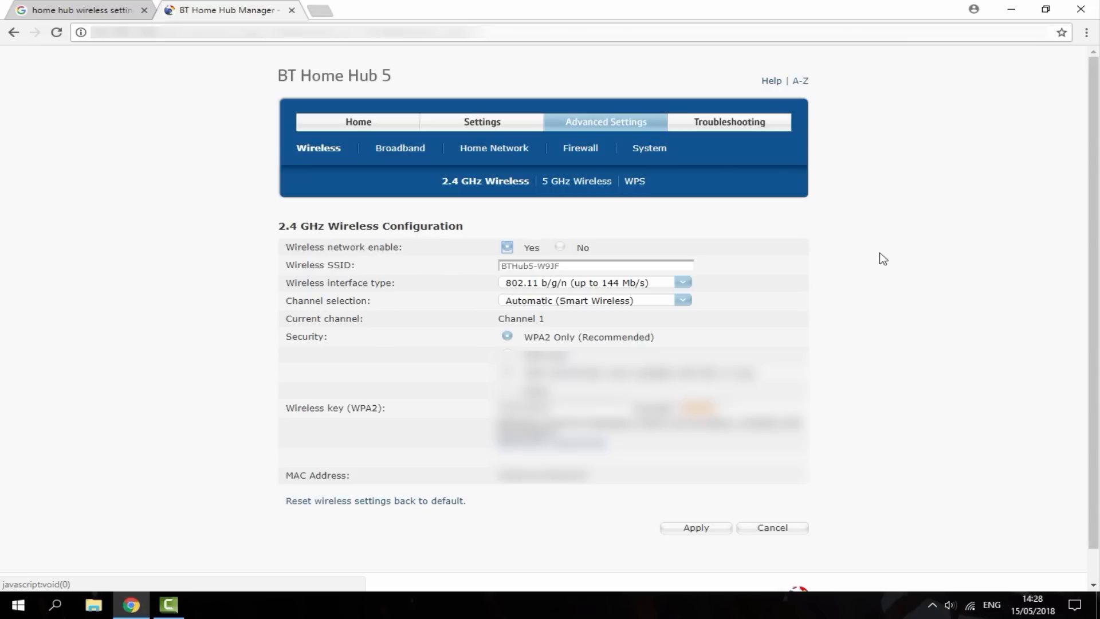
pyautogui.scroll(-3)
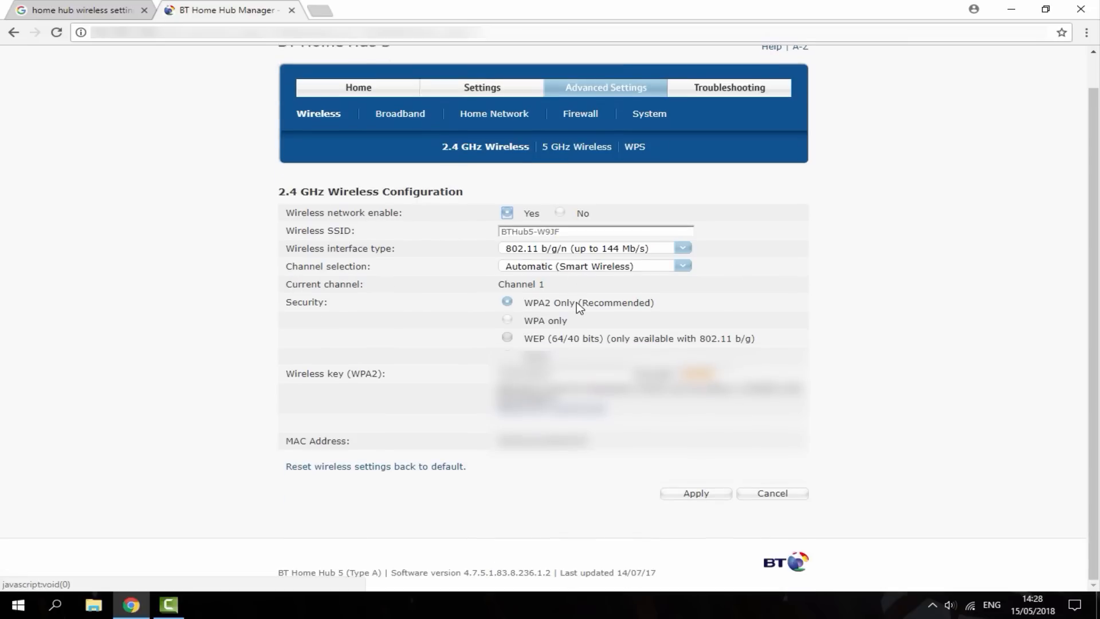
pyautogui.moveTo(549, 308)
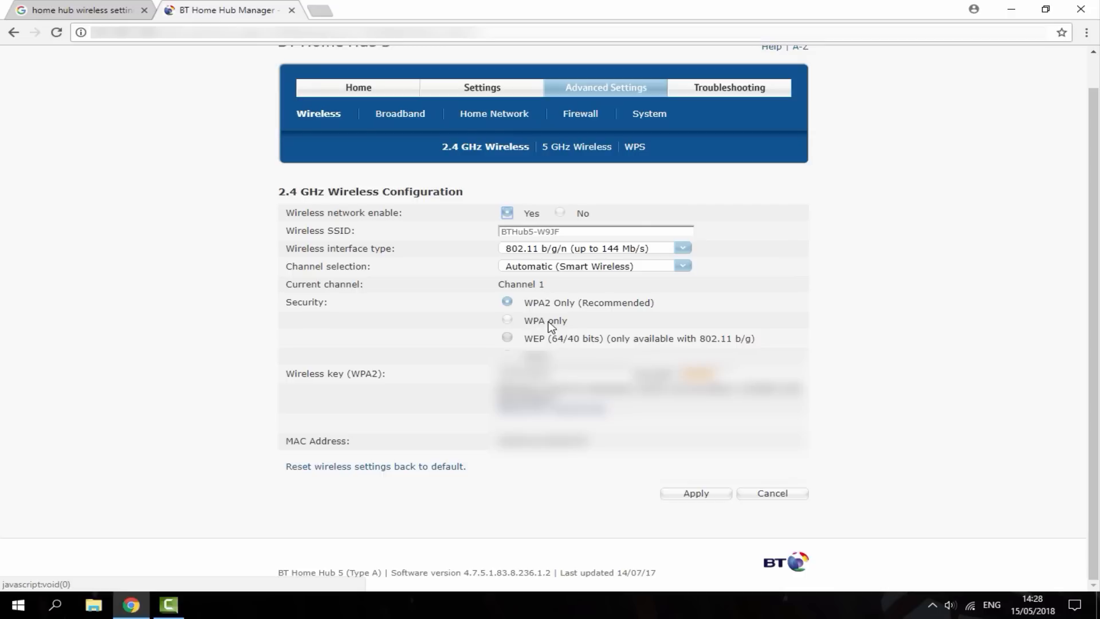
pyautogui.moveTo(510, 323)
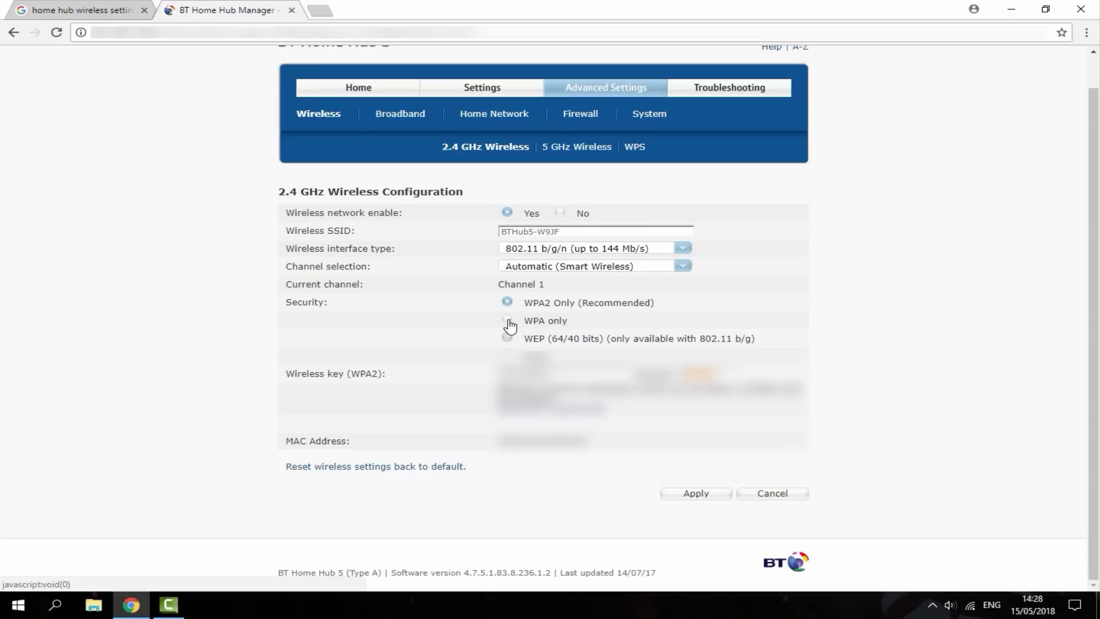
pyautogui.click(506, 321)
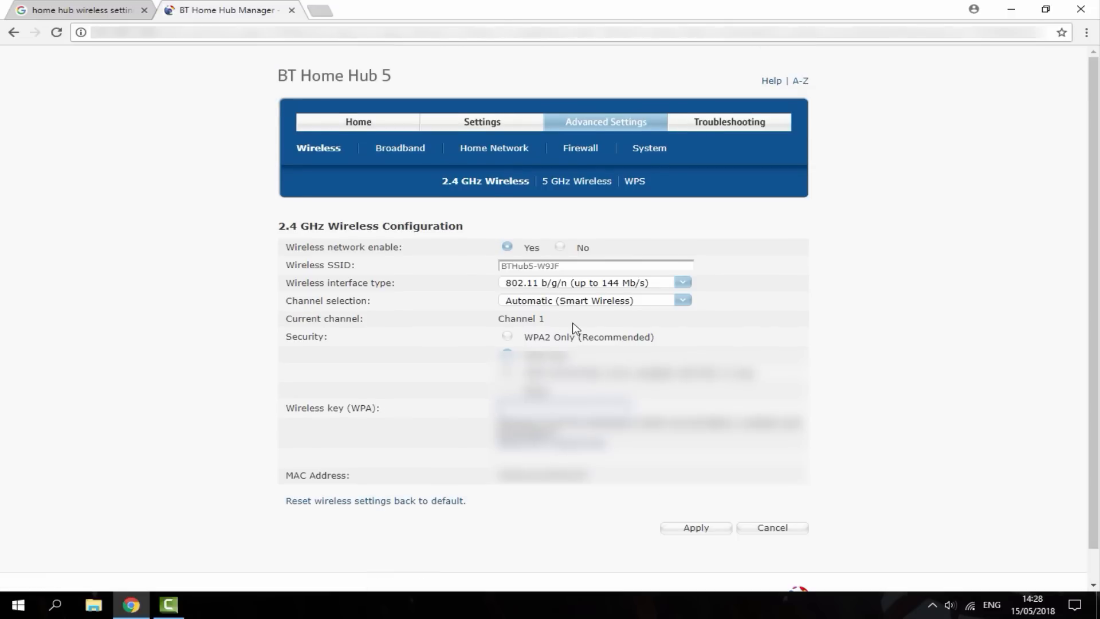
pyautogui.scroll(-3)
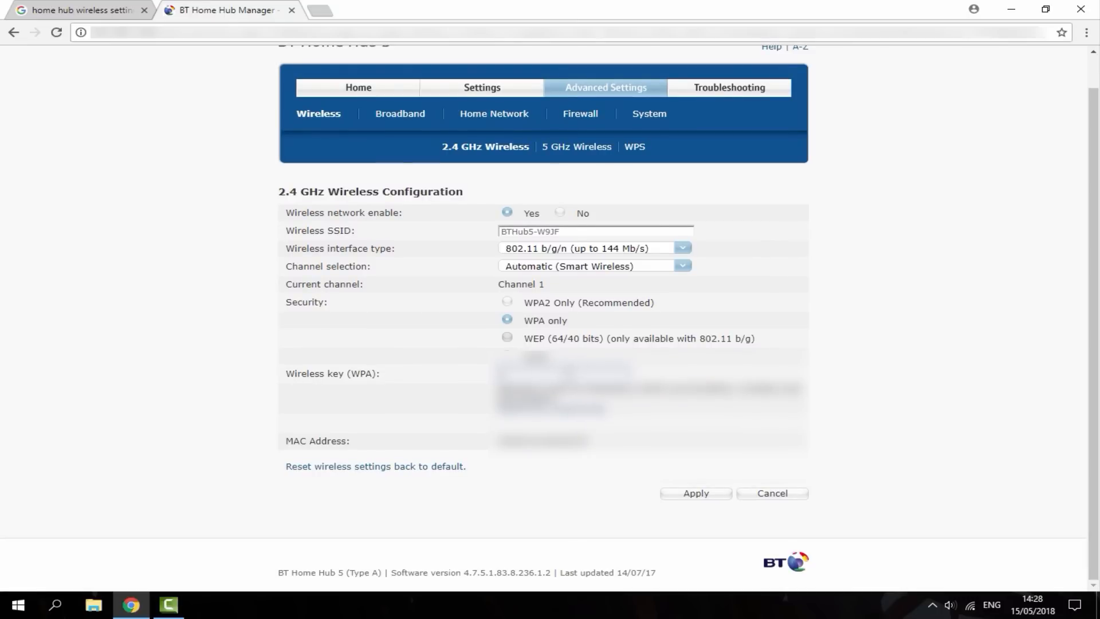
pyautogui.click(694, 492)
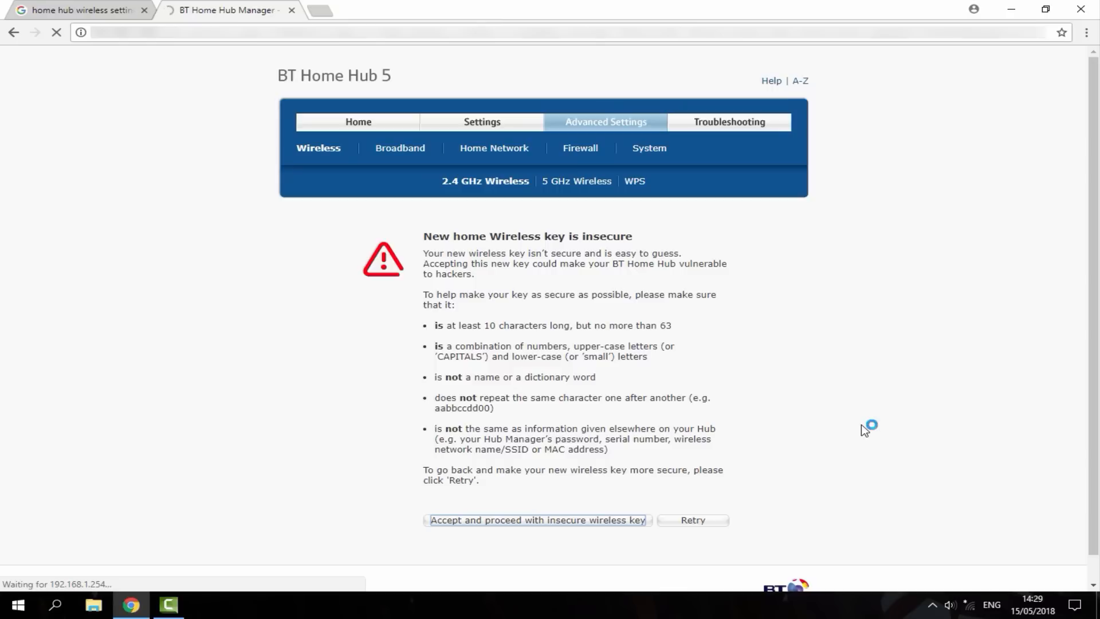
pyautogui.moveTo(864, 430)
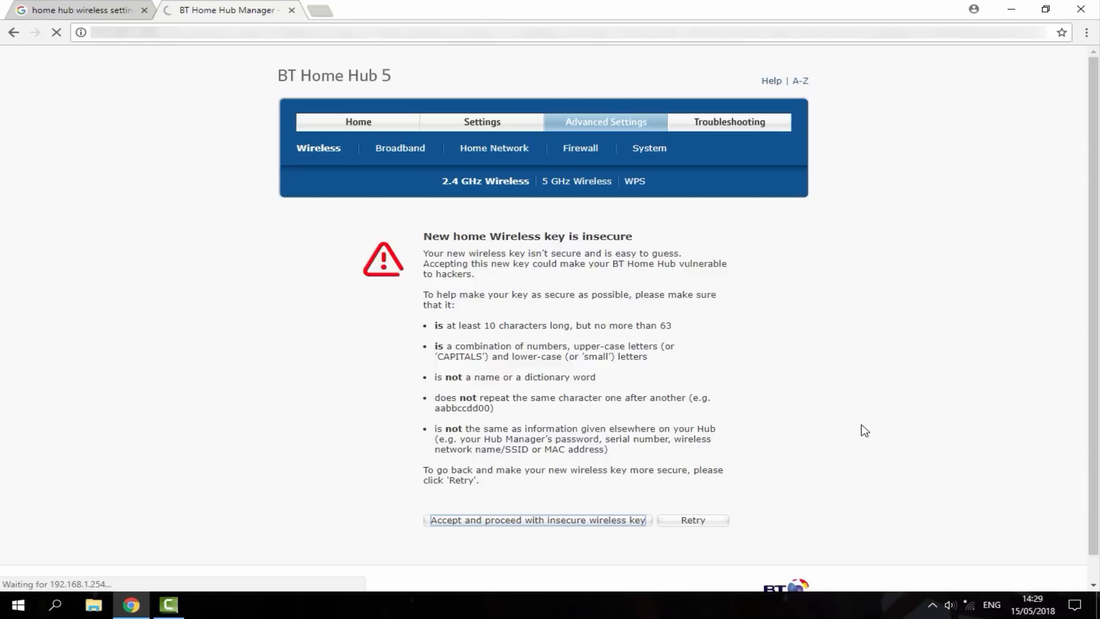